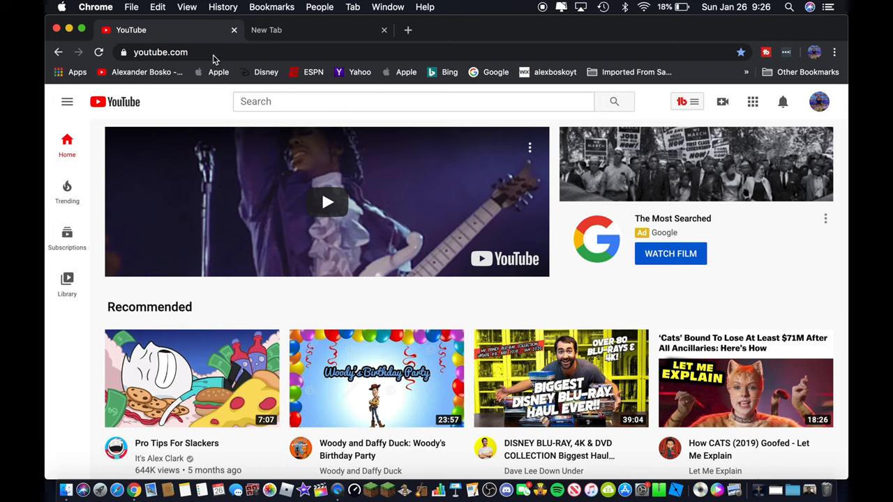
mouse_move(281, 96)
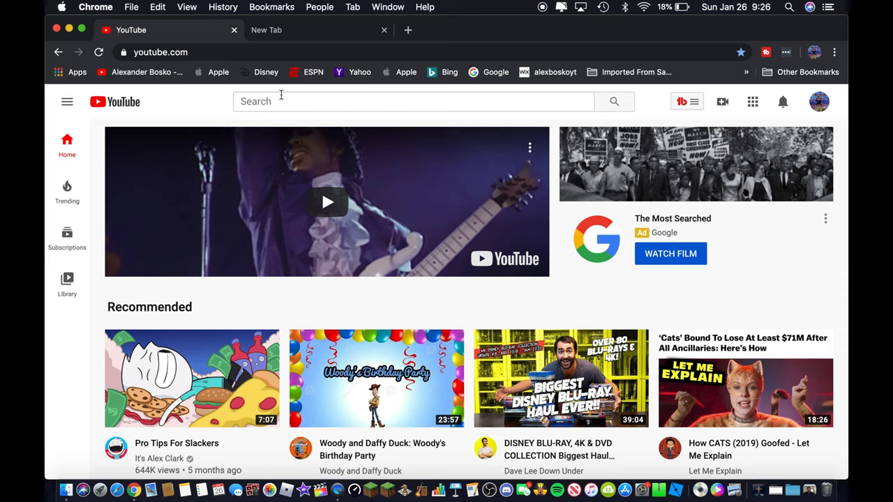
- Enter the search query "plush adventure time lsp loves finn forever" in YouTube
click(413, 101)
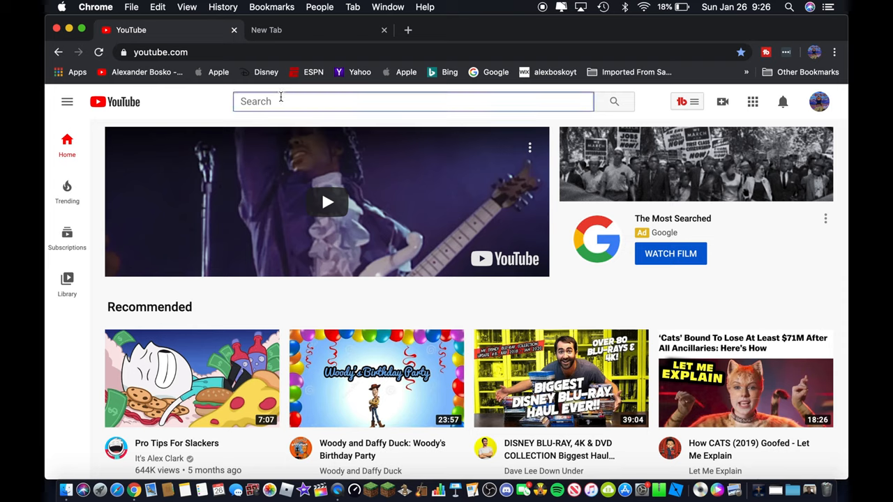
text(plush a)
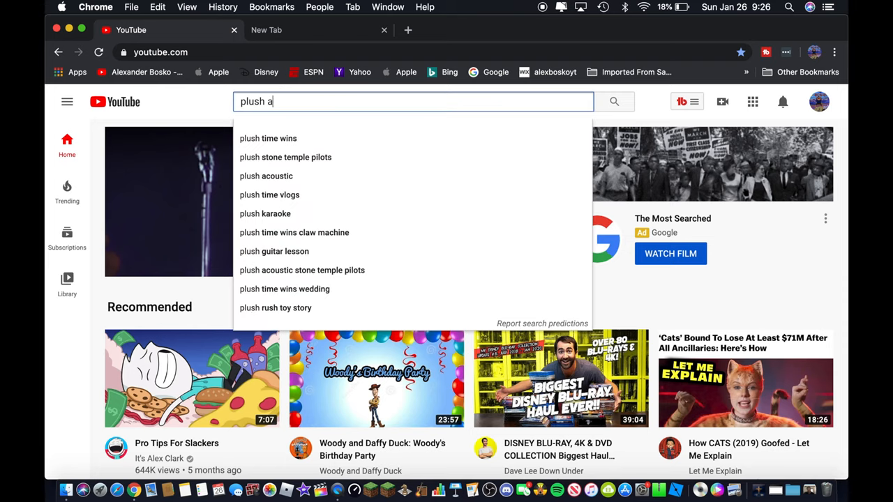
text(dventure t)
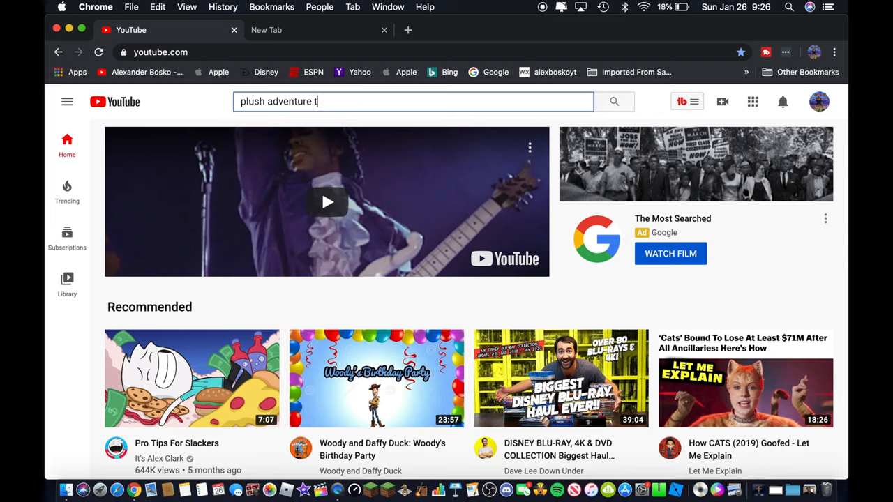
text(ime)
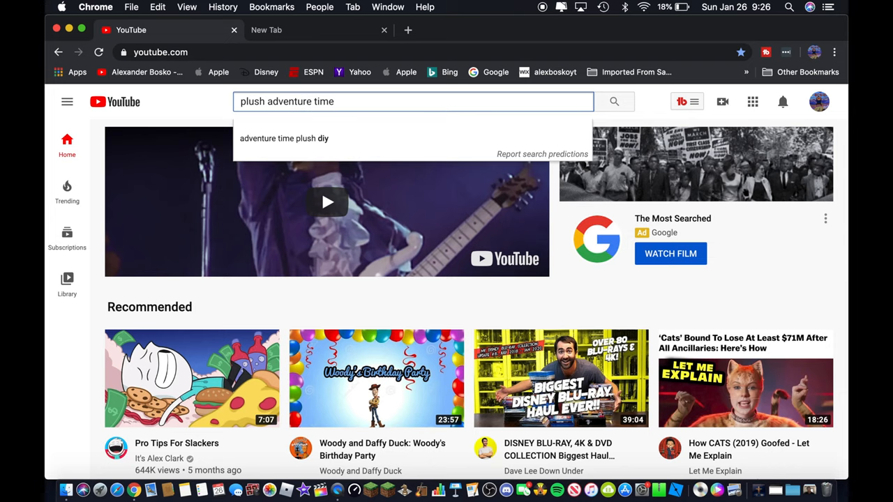
text(lsp)
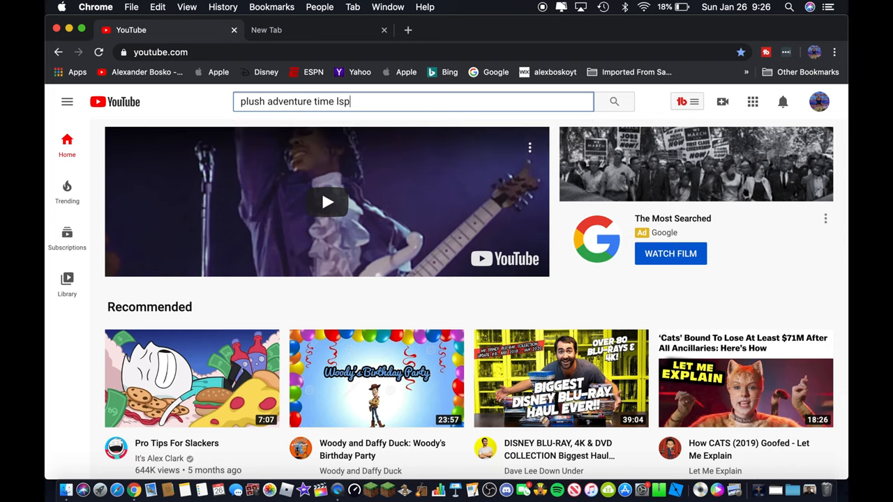
text(loves)
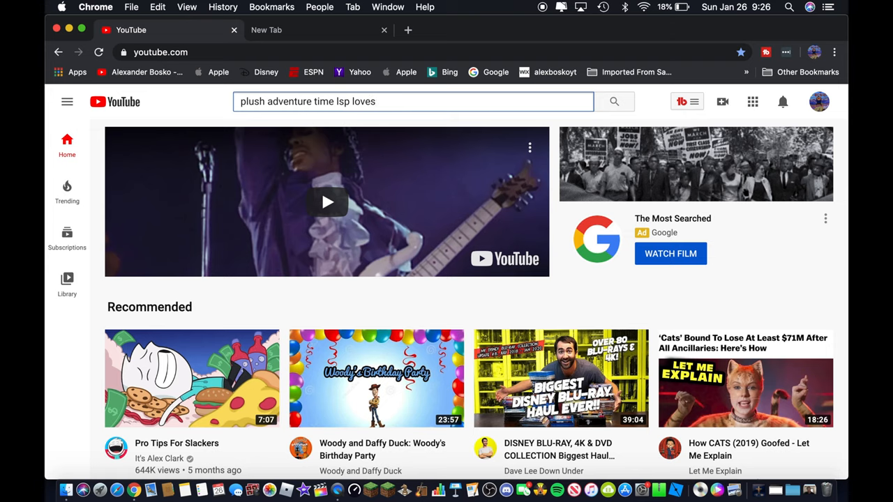
text(finn for)
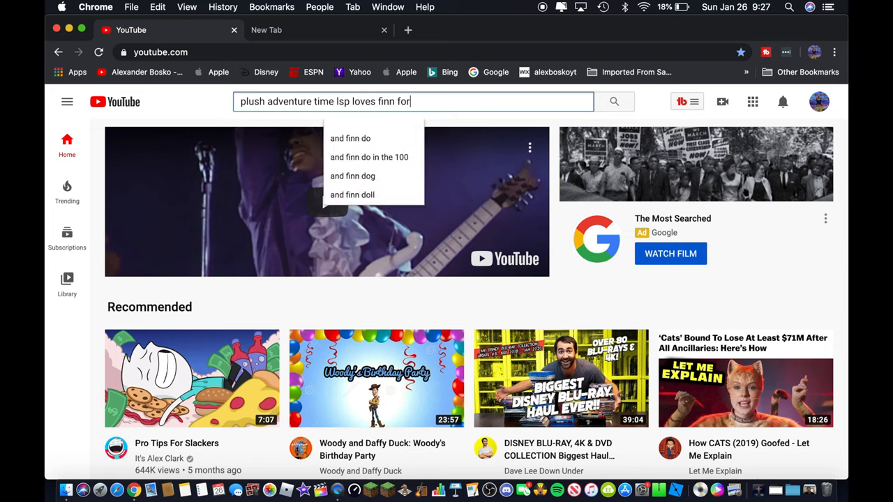
text(ever)
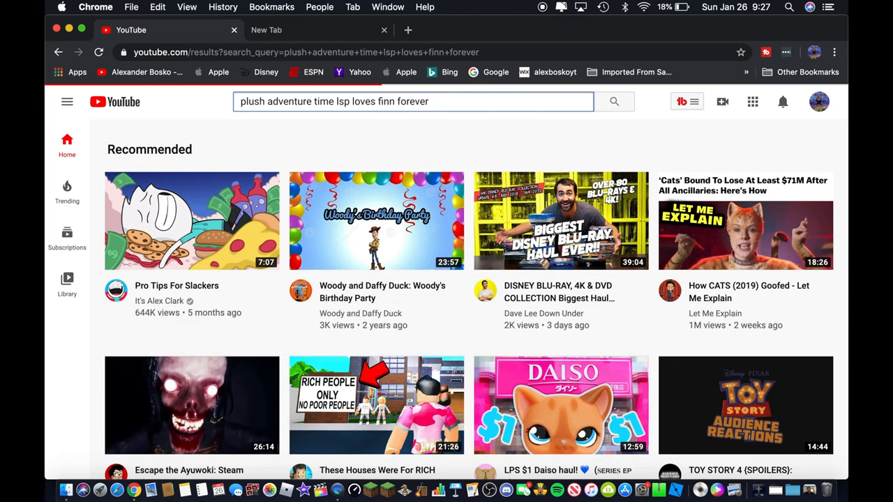
- Submit the search and browse the Adventure Time plush results, returning to the top
click(613, 101)
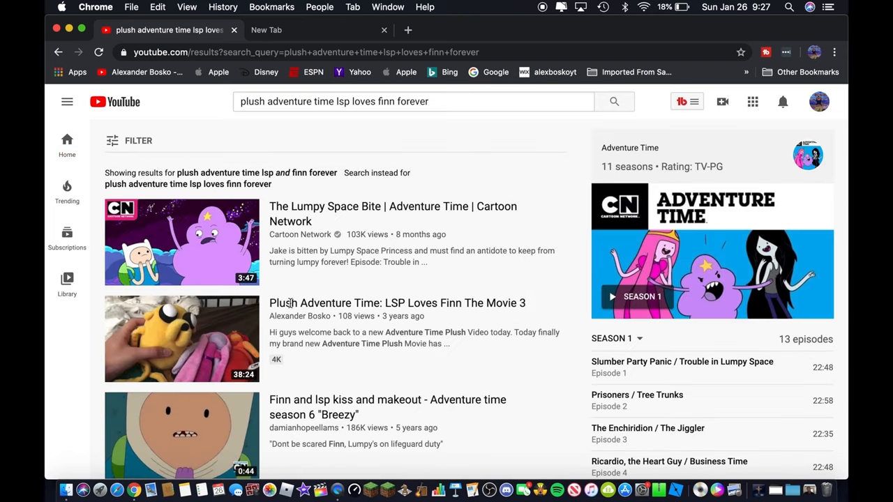
scroll(down, 3)
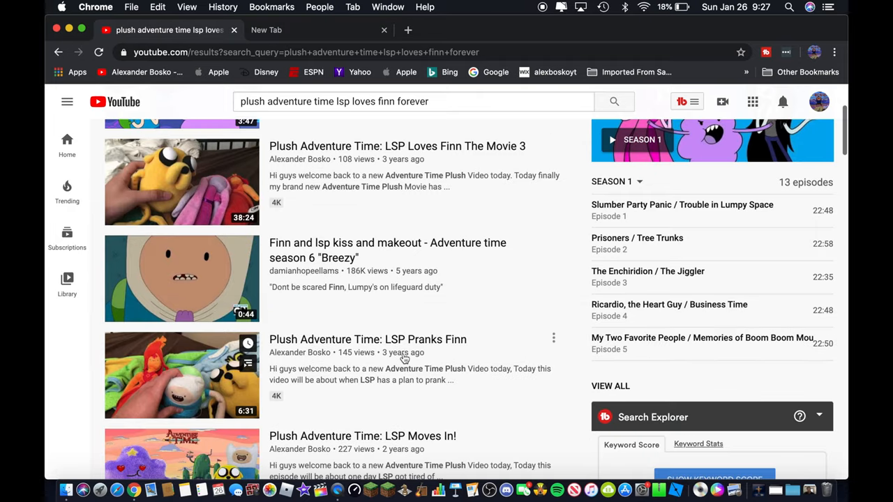
scroll(up, 3)
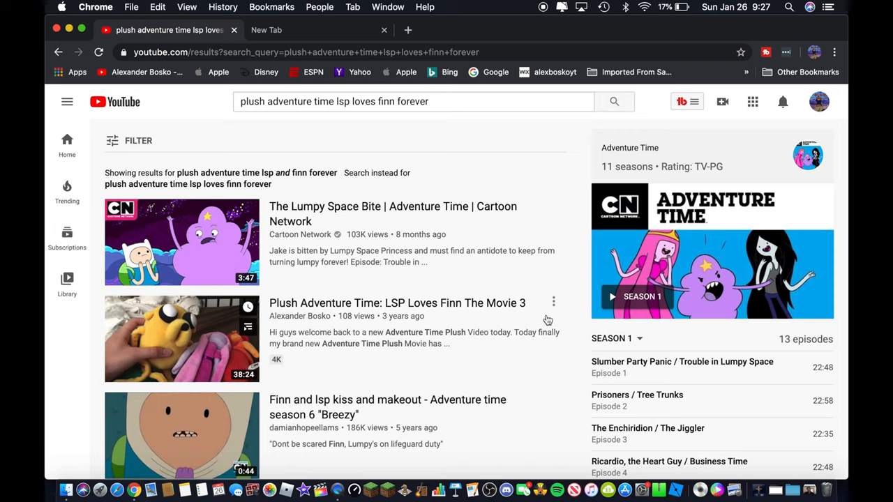
mouse_move(553, 302)
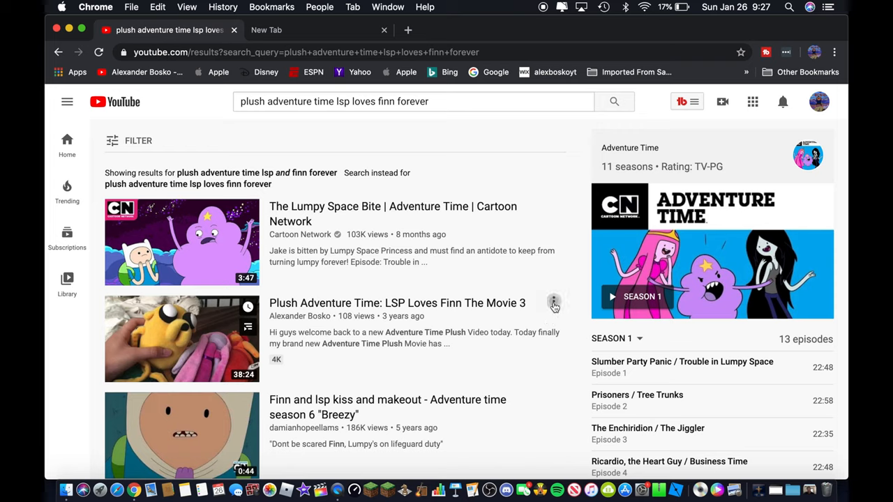
- Save "Plush Adventure Time: LSP Loves Finn The Movie 3" to Watch later and reopen its options menu
click(553, 302)
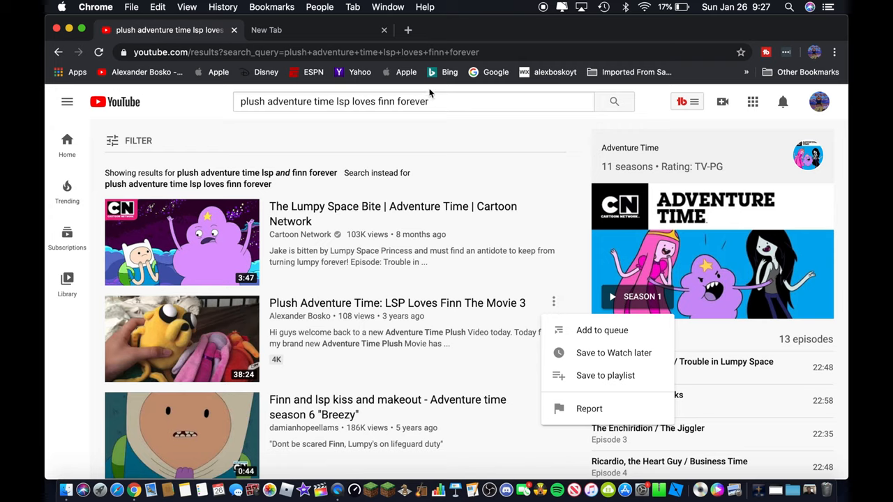
mouse_move(429, 105)
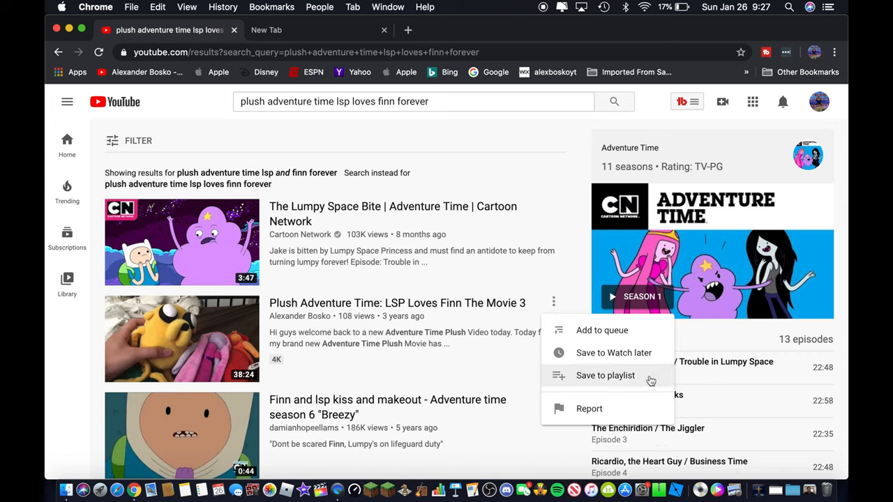
mouse_move(651, 385)
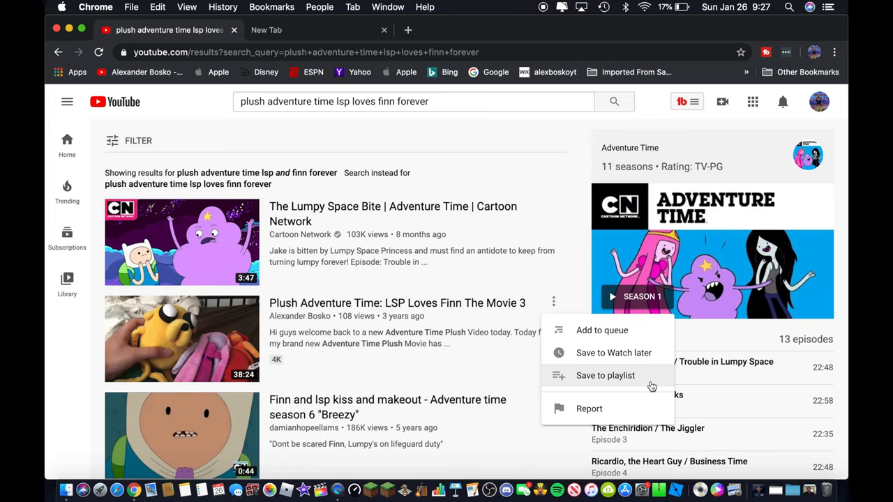
mouse_move(400, 94)
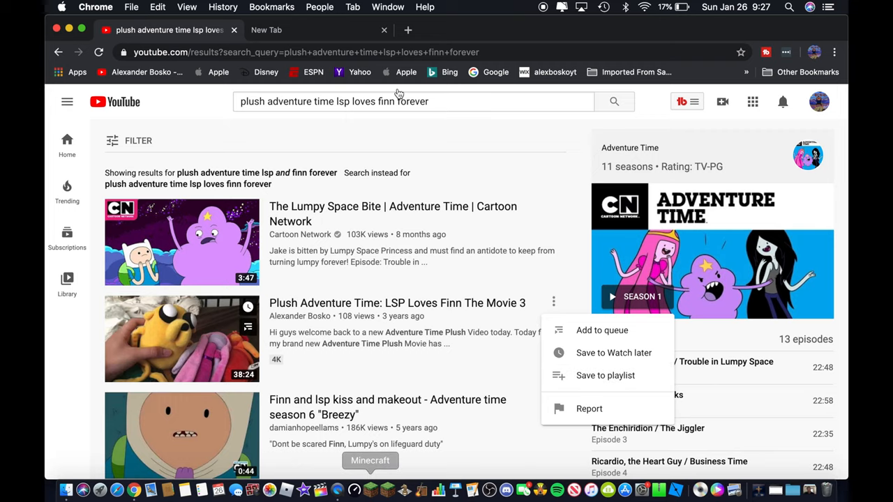
mouse_move(756, 284)
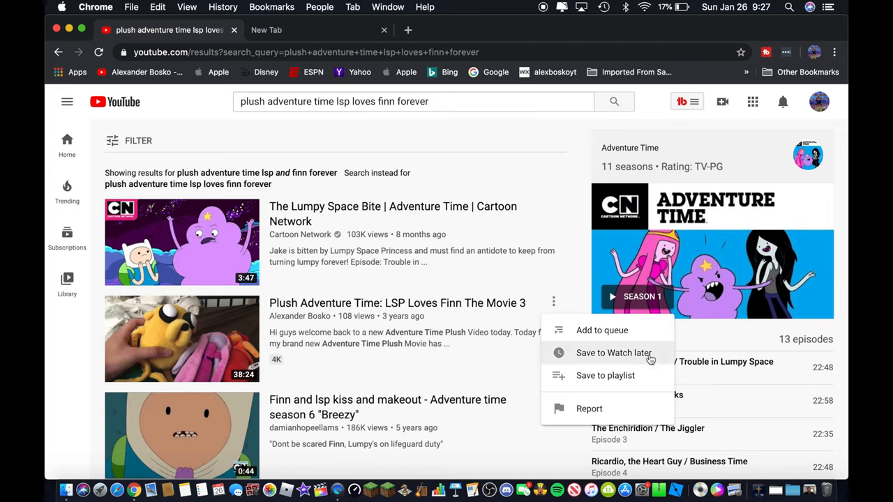
click(614, 353)
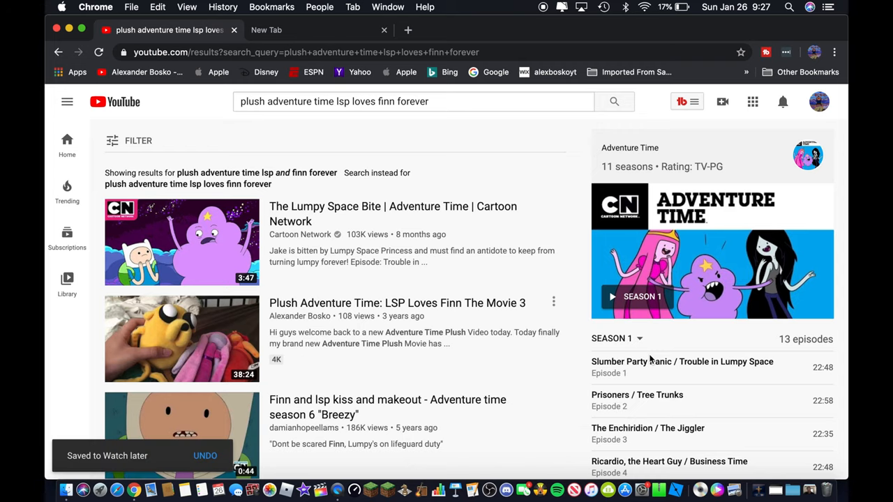
mouse_move(154, 466)
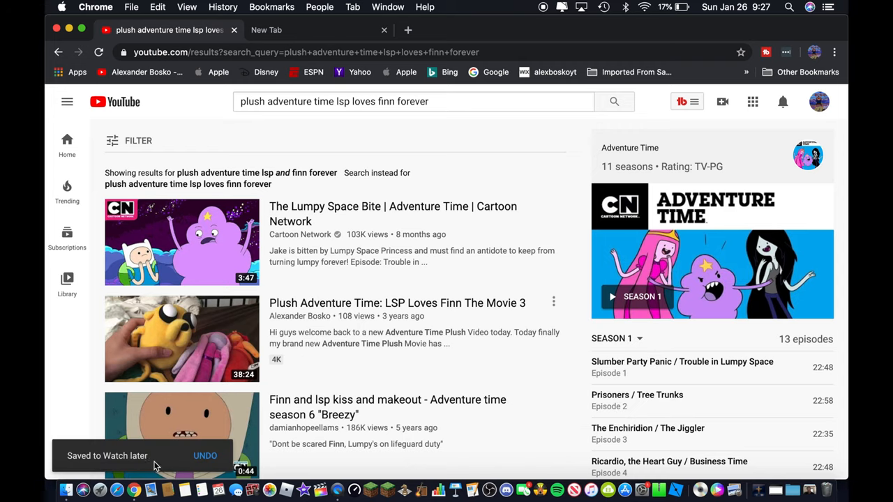
mouse_move(537, 310)
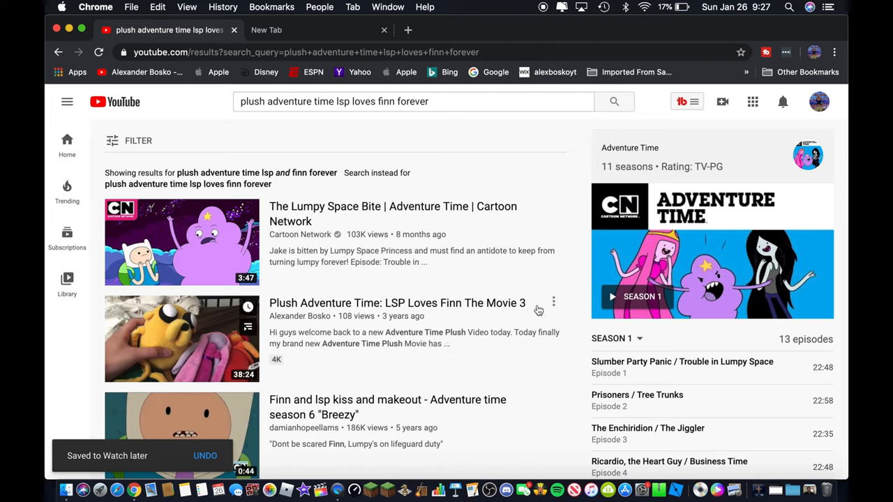
click(553, 302)
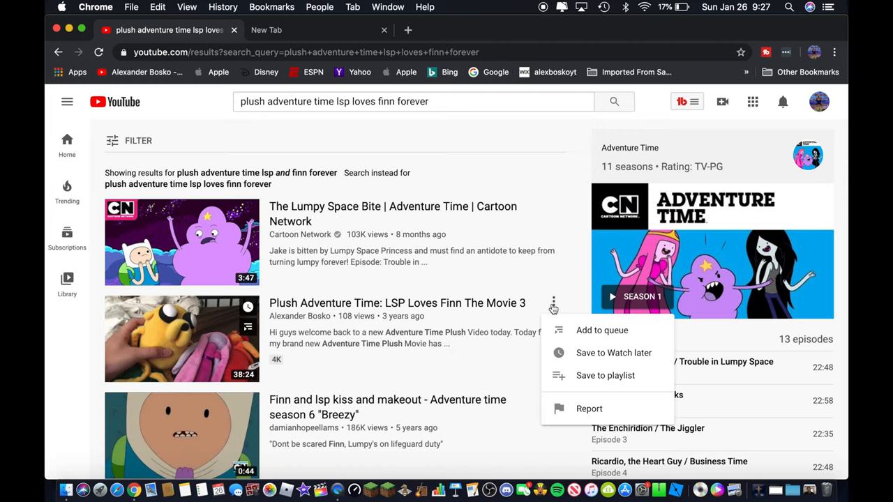
mouse_move(614, 352)
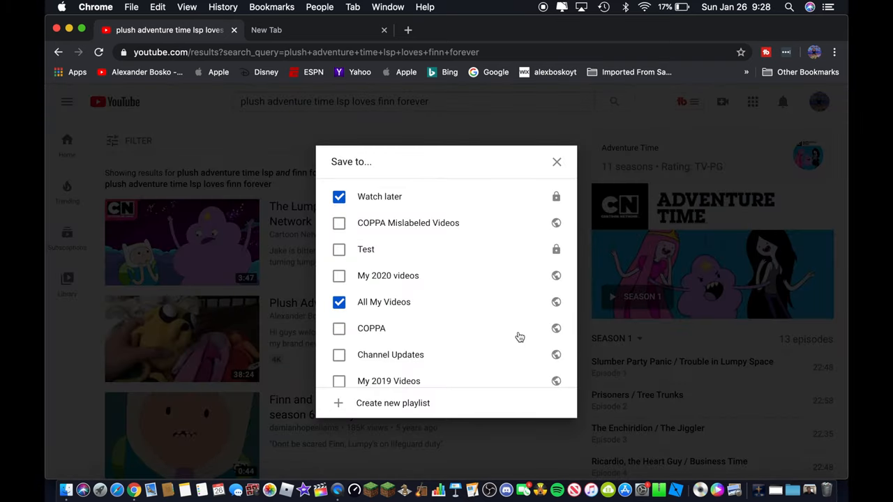
mouse_move(338, 253)
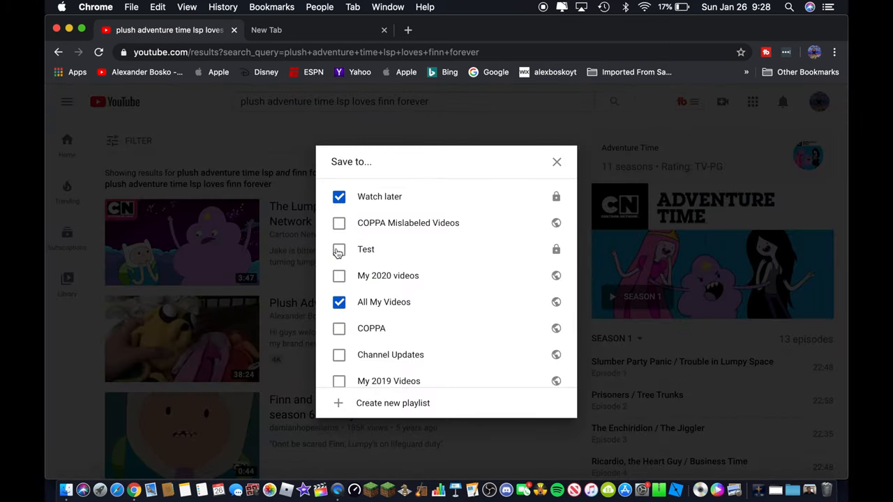
- Tick the Test playlist for the plush video and close the Save to dialog
click(339, 249)
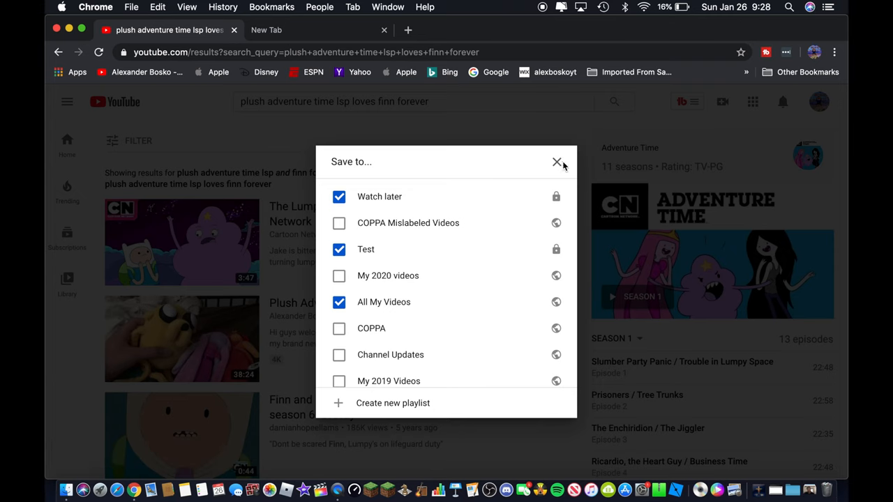
click(555, 162)
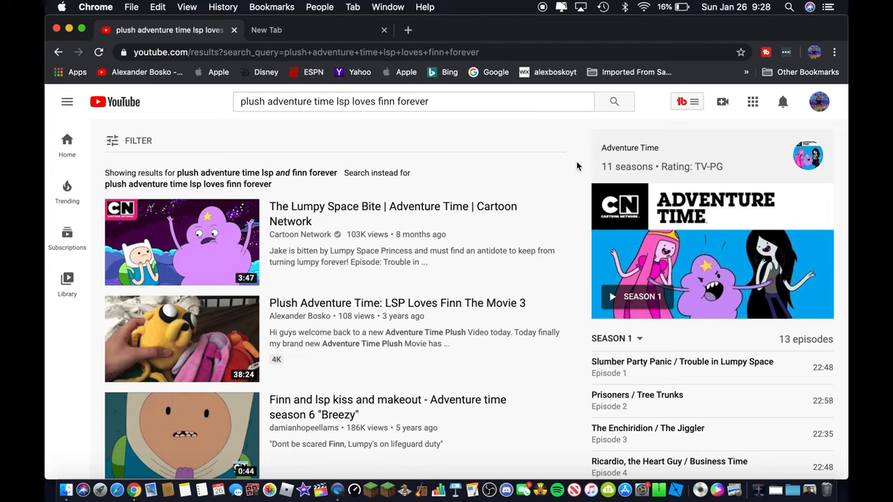
mouse_move(569, 202)
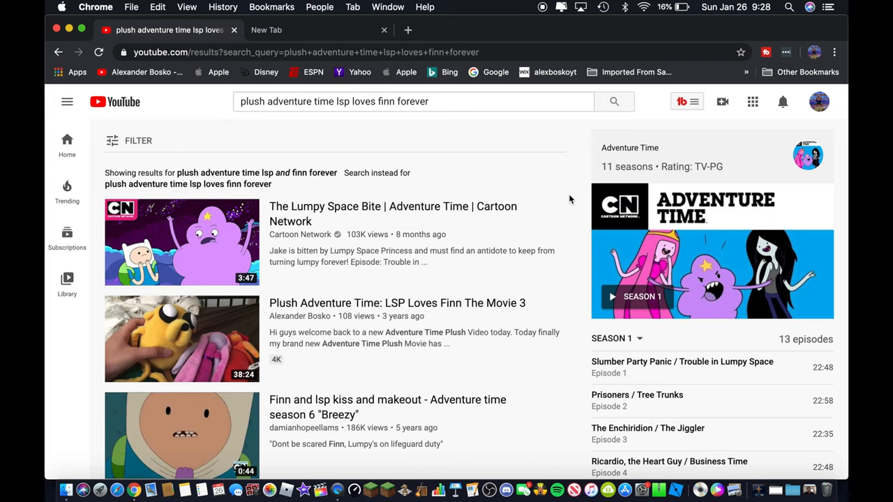
mouse_move(67, 103)
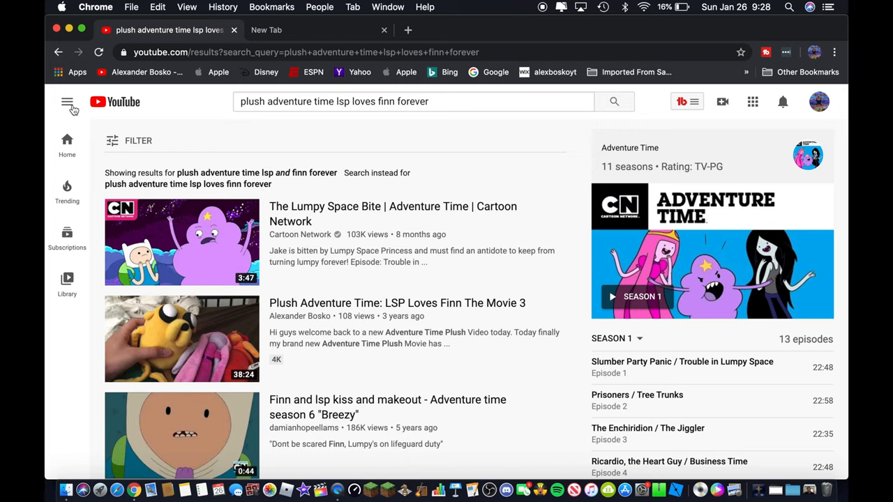
- Expand the sidebar and open the private Test playlist
click(67, 102)
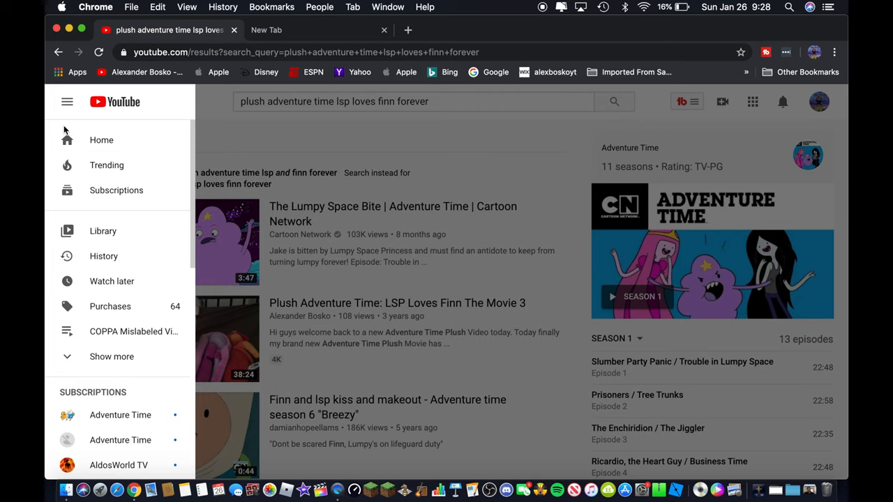
mouse_move(101, 140)
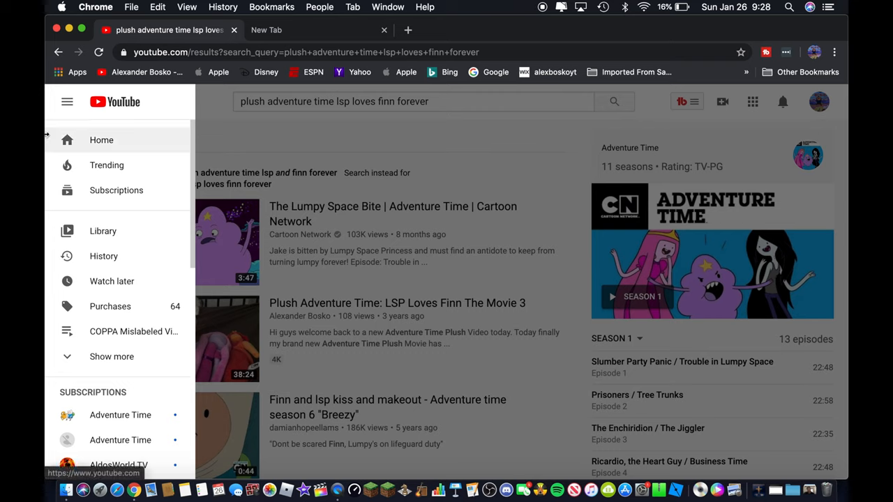
click(111, 356)
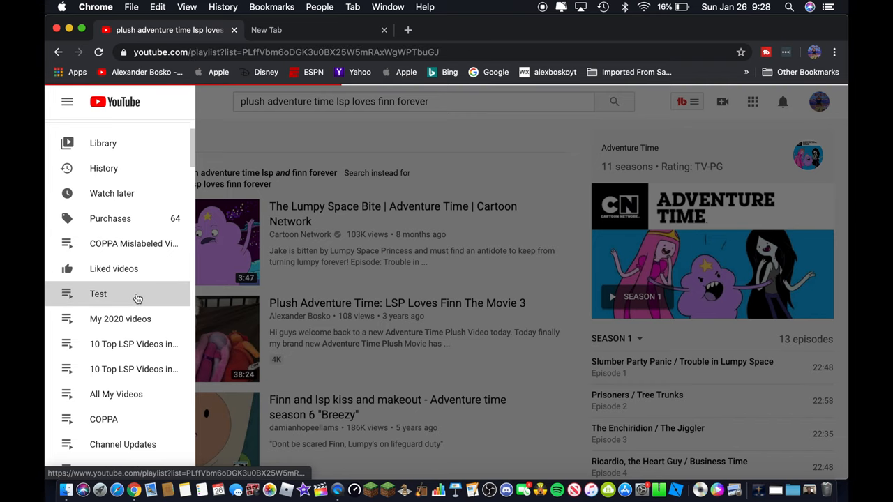
click(97, 293)
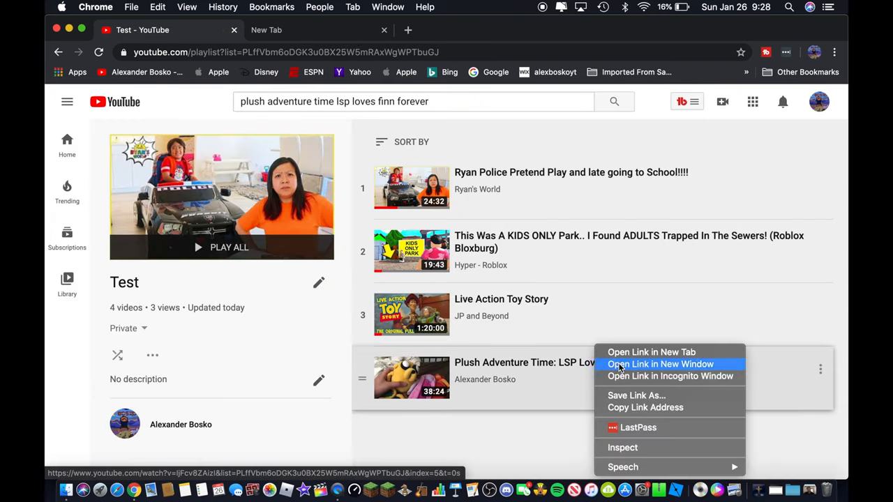
- Open the plush video from the playlist in a new tab, then return to YouTube home
click(651, 352)
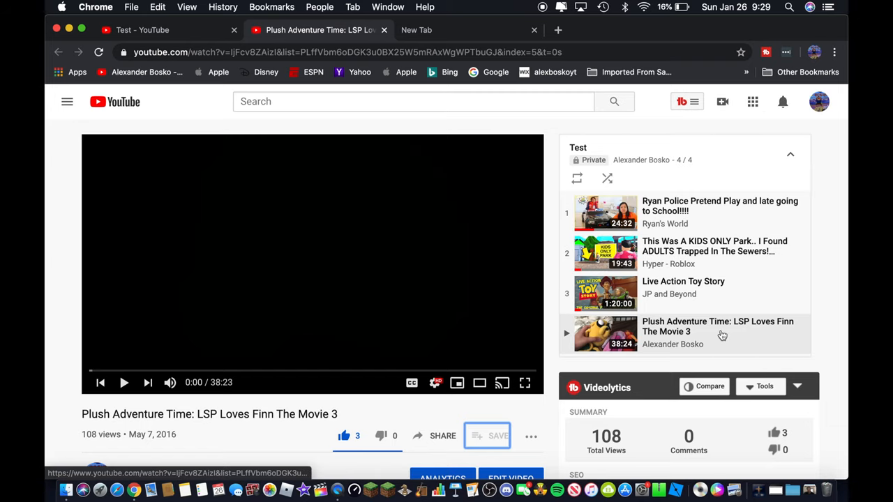
mouse_move(134, 108)
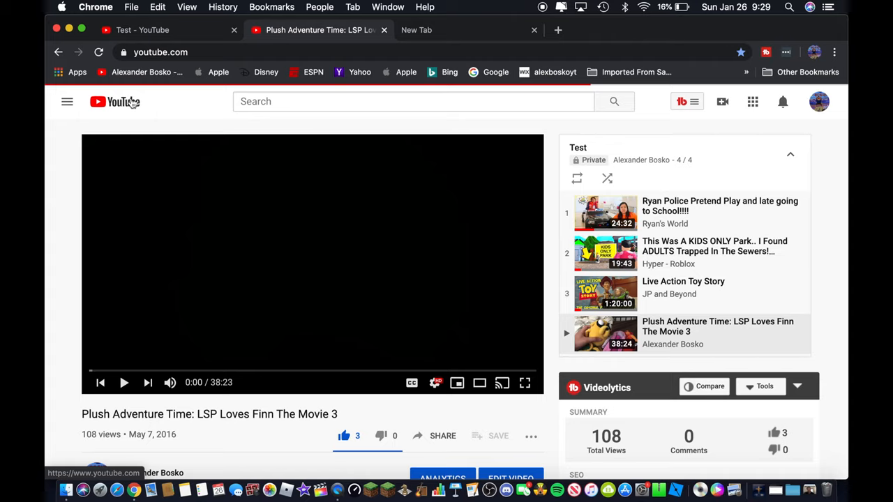
click(115, 101)
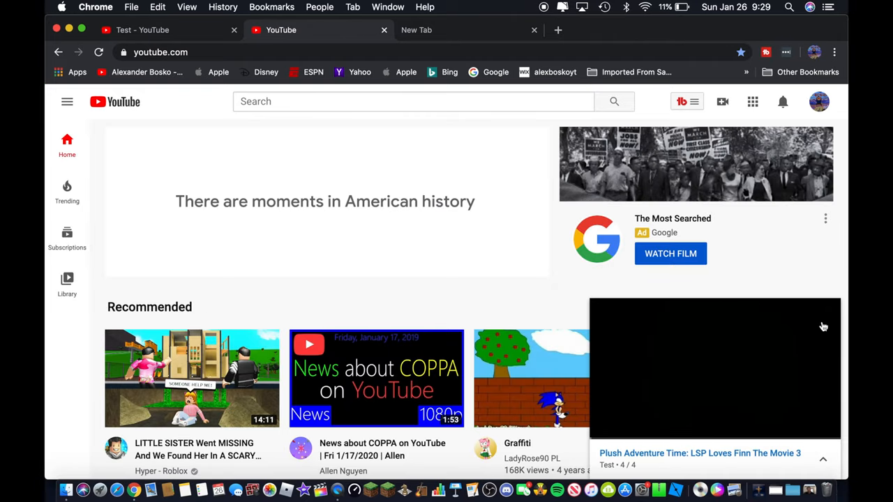